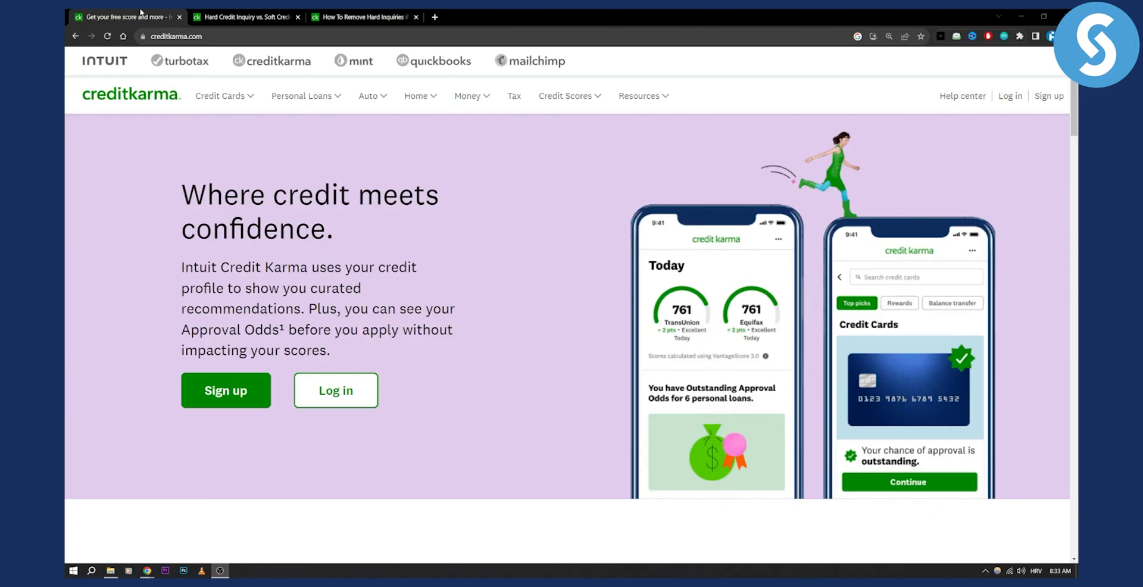
Switch to the Hard vs. Soft Credit Inquiry article and highlight 'without your permission'.
{"action": "left_click", "coordinate": [246, 17]}
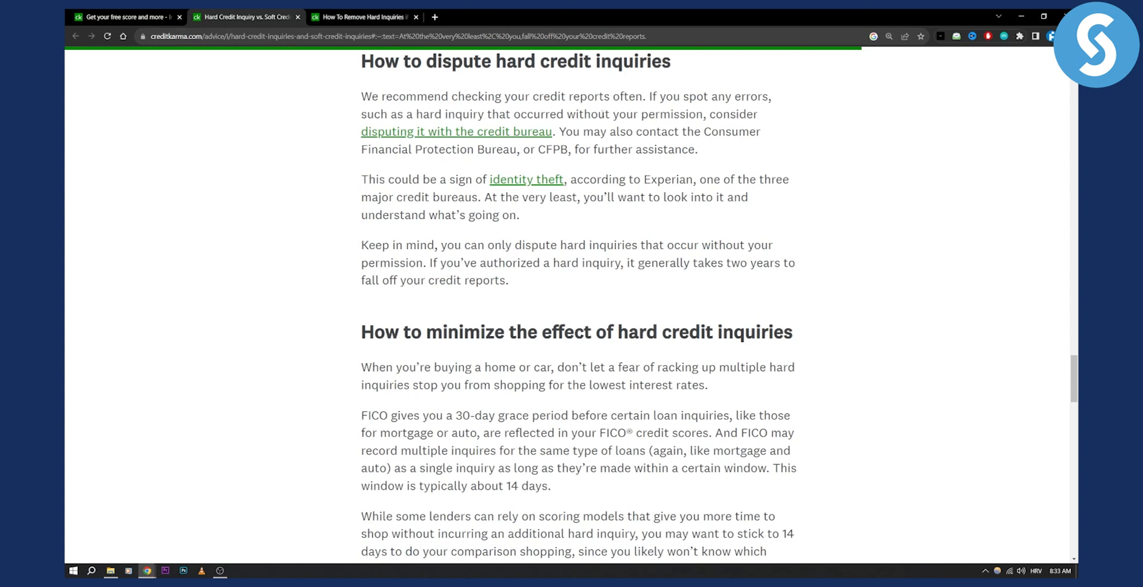
{"action": "left_click_drag", "start_coordinate": [567, 113], "coordinate": [702, 114]}
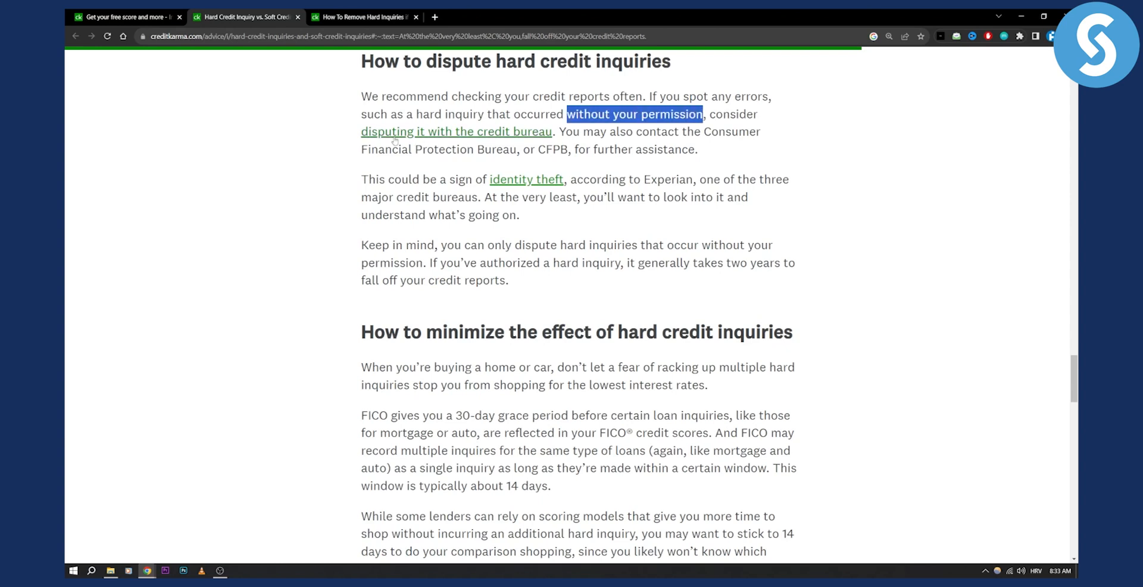
{"action": "mouse_move", "coordinate": [492, 137]}
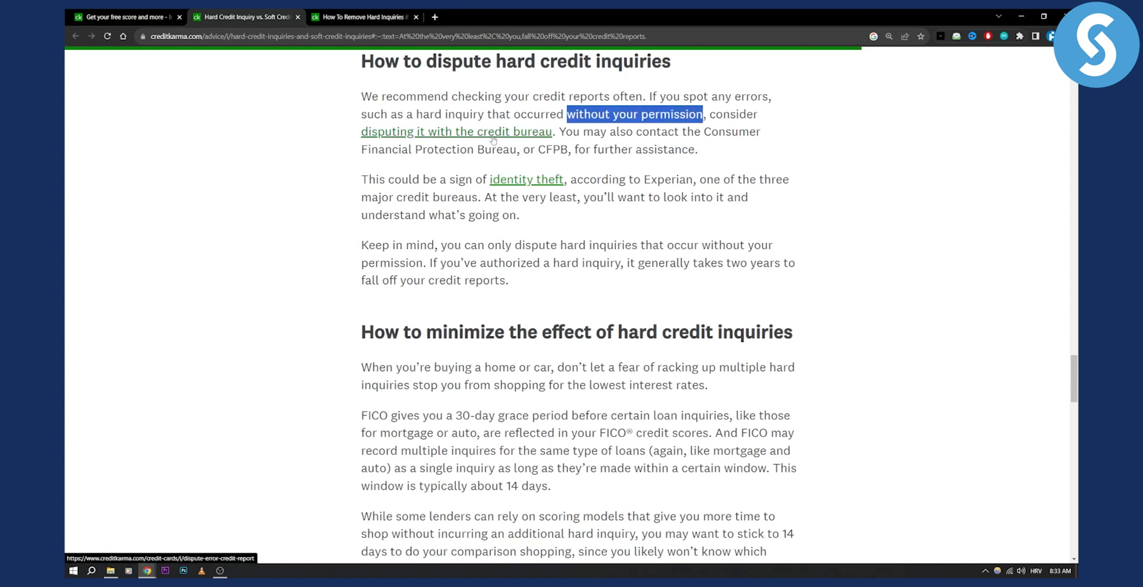
{"action": "mouse_move", "coordinate": [528, 134]}
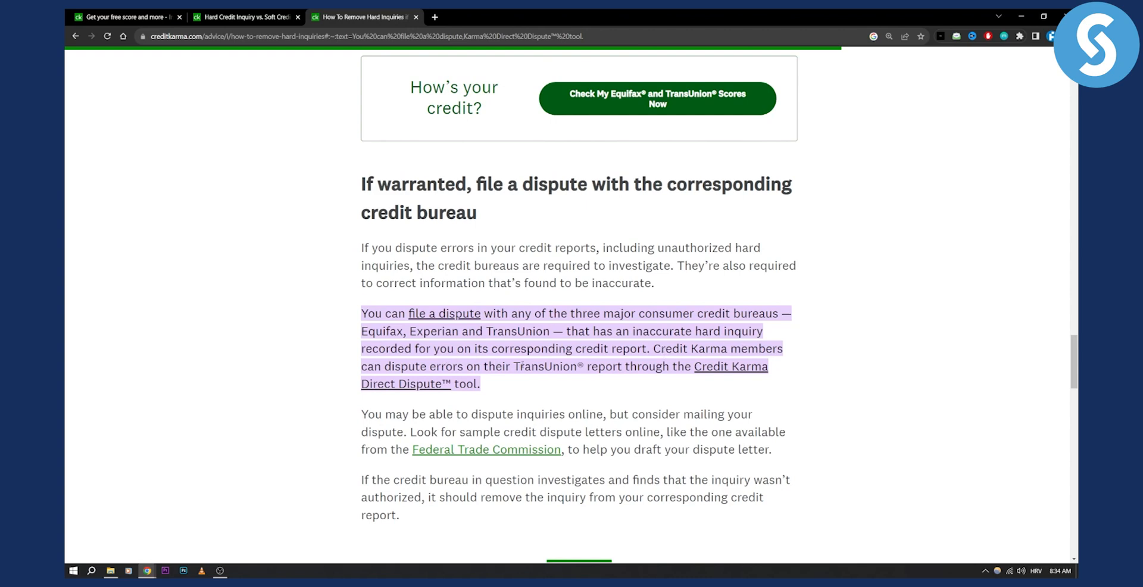
{"action": "mouse_move", "coordinate": [736, 373]}
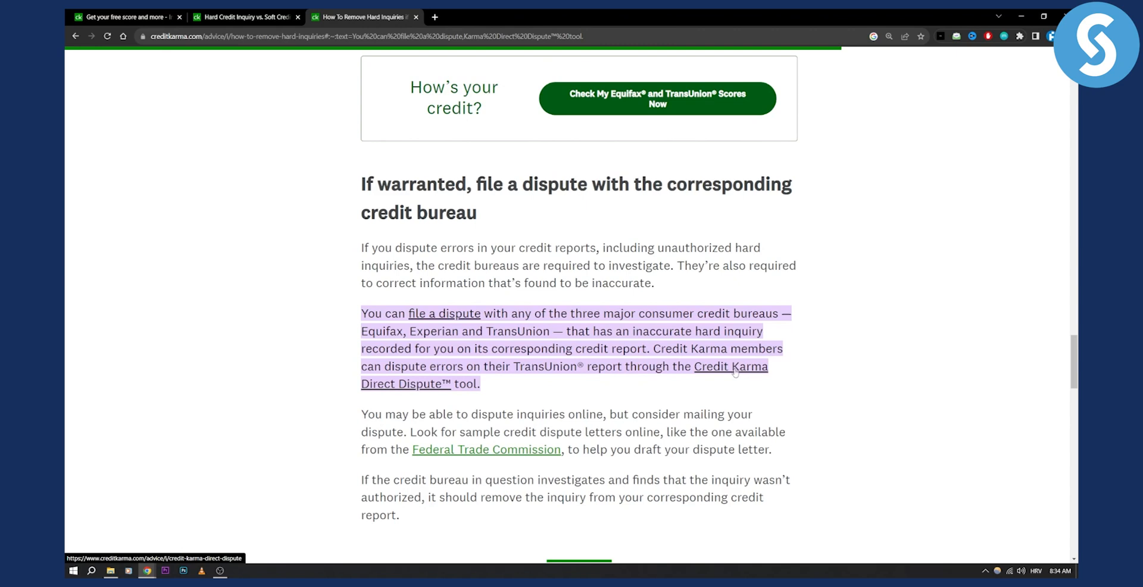
Follow the Credit Karma Direct Dispute link and scroll to 'How does Credit Karma's Direct Dispute feature work?'.
{"action": "left_click", "coordinate": [730, 366]}
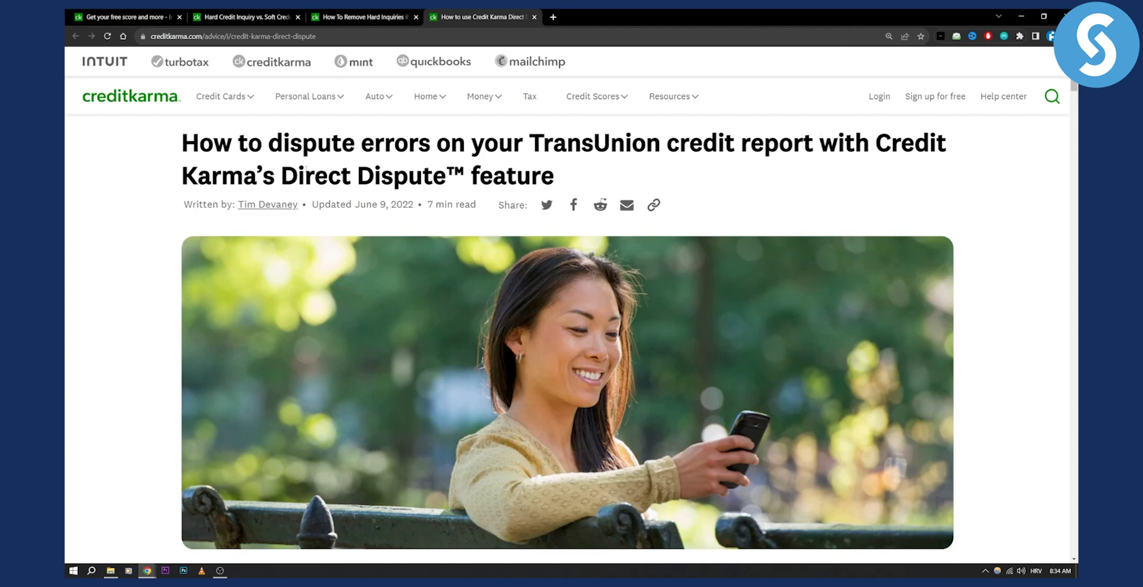
{"action": "scroll", "scroll_direction": "down", "scroll_amount": 3}
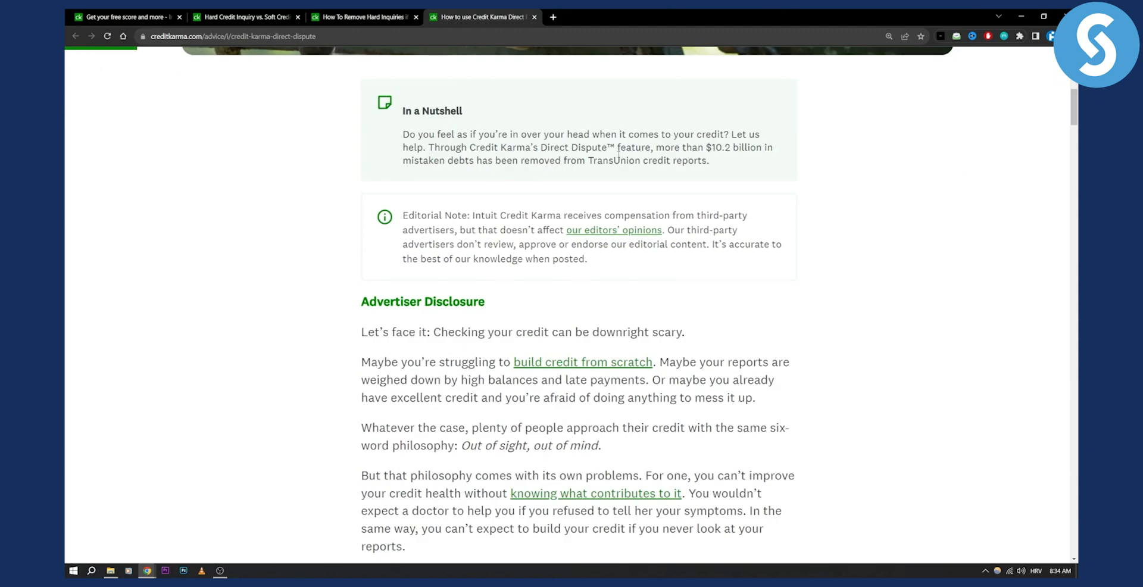
{"action": "scroll", "scroll_direction": "down", "scroll_amount": 3}
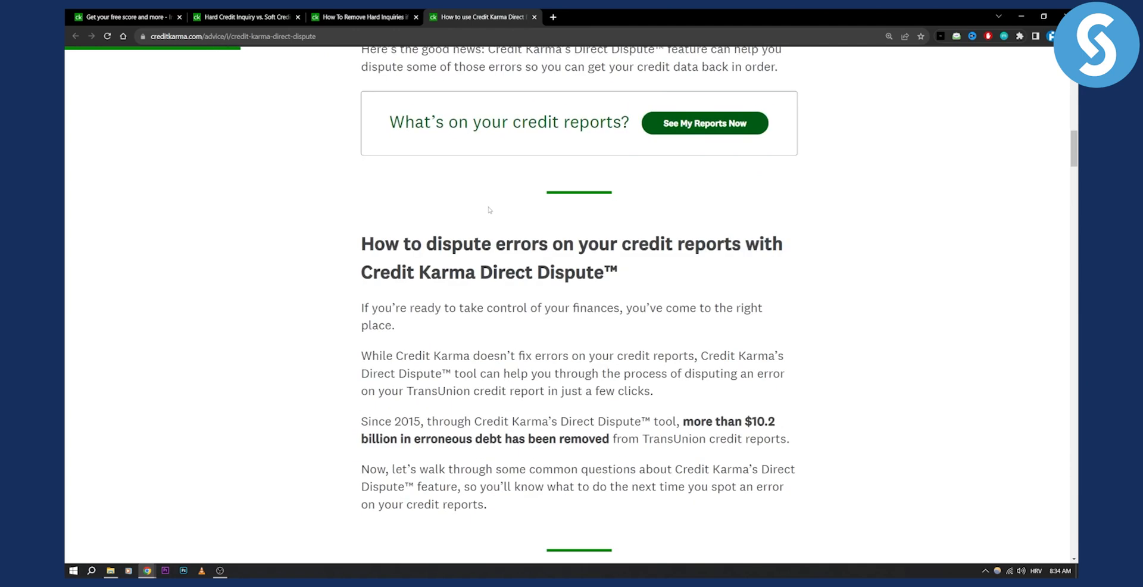
{"action": "scroll", "scroll_direction": "down", "scroll_amount": 3}
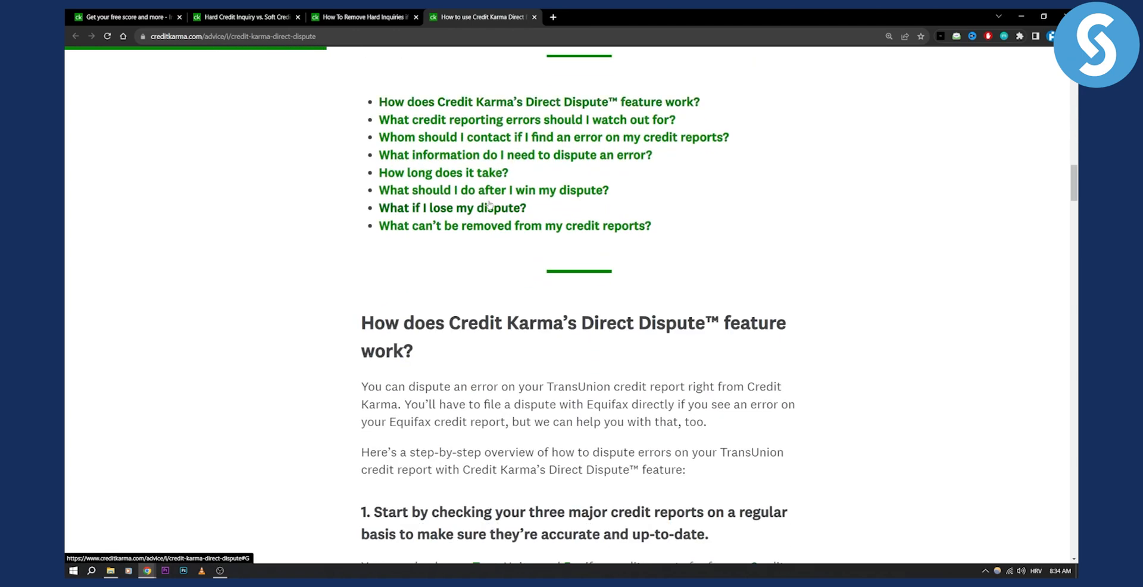
{"action": "scroll", "scroll_direction": "down", "scroll_amount": 3}
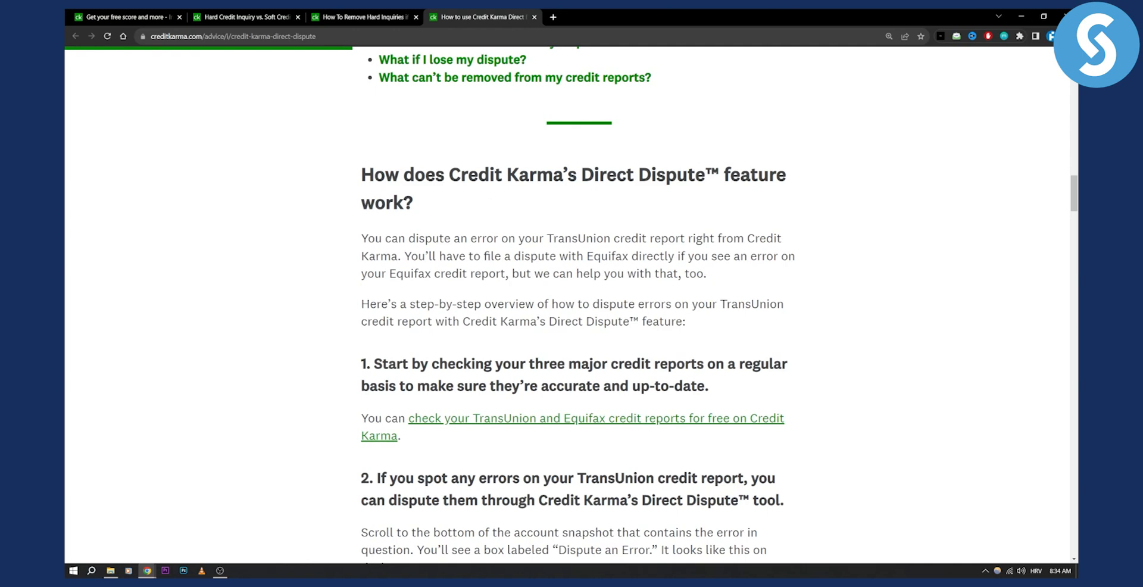
{"action": "scroll", "scroll_direction": "down", "scroll_amount": 3}
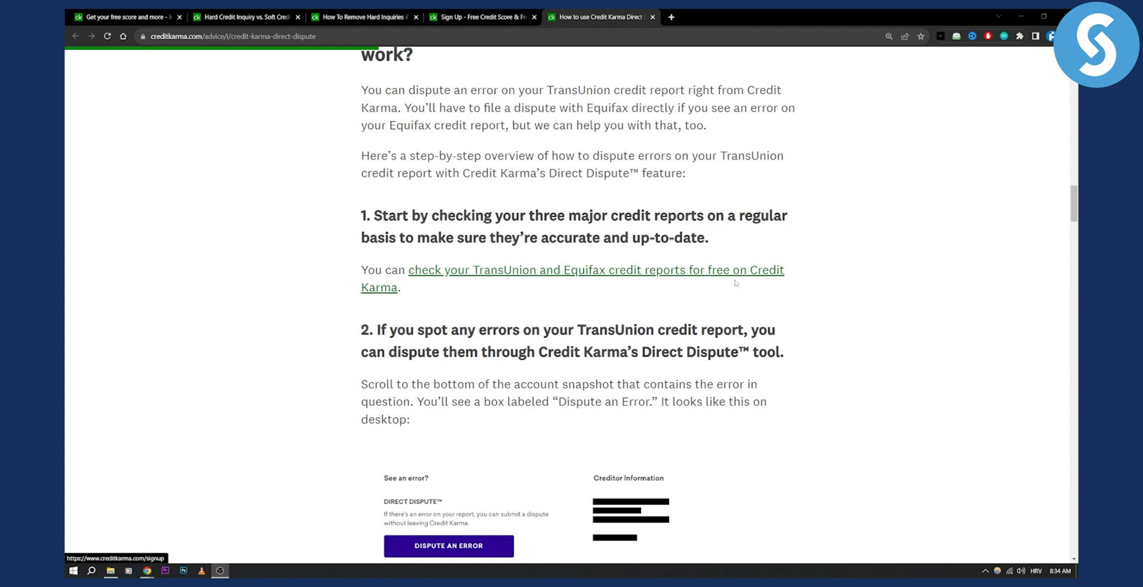
{"action": "mouse_move", "coordinate": [571, 295]}
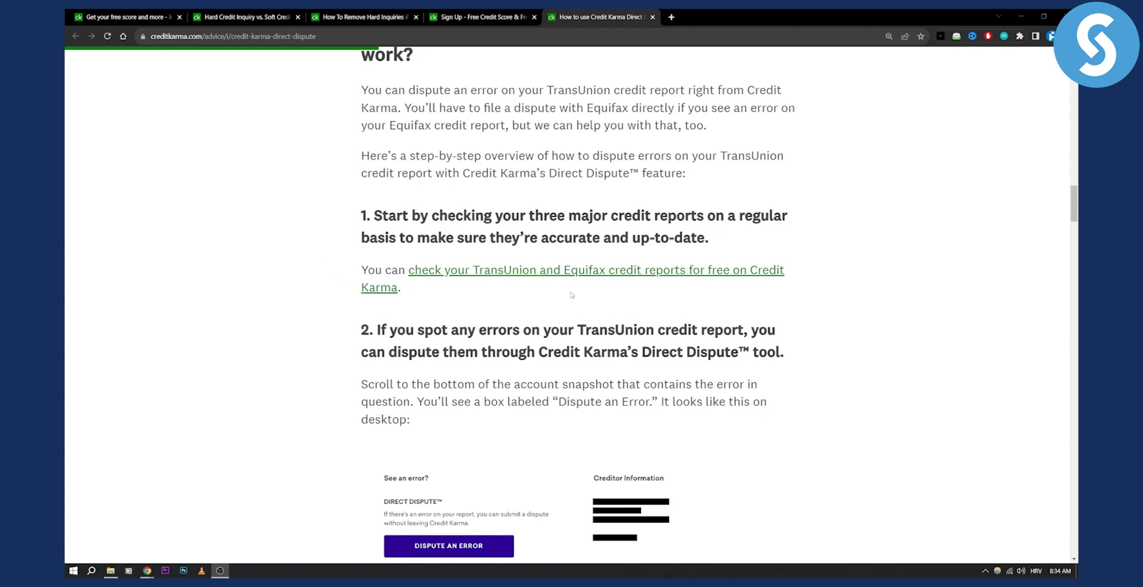
Scroll past the Dispute an Error image to step 3's verification form and step 4's 30-day review.
{"action": "scroll", "scroll_direction": "down", "scroll_amount": 3}
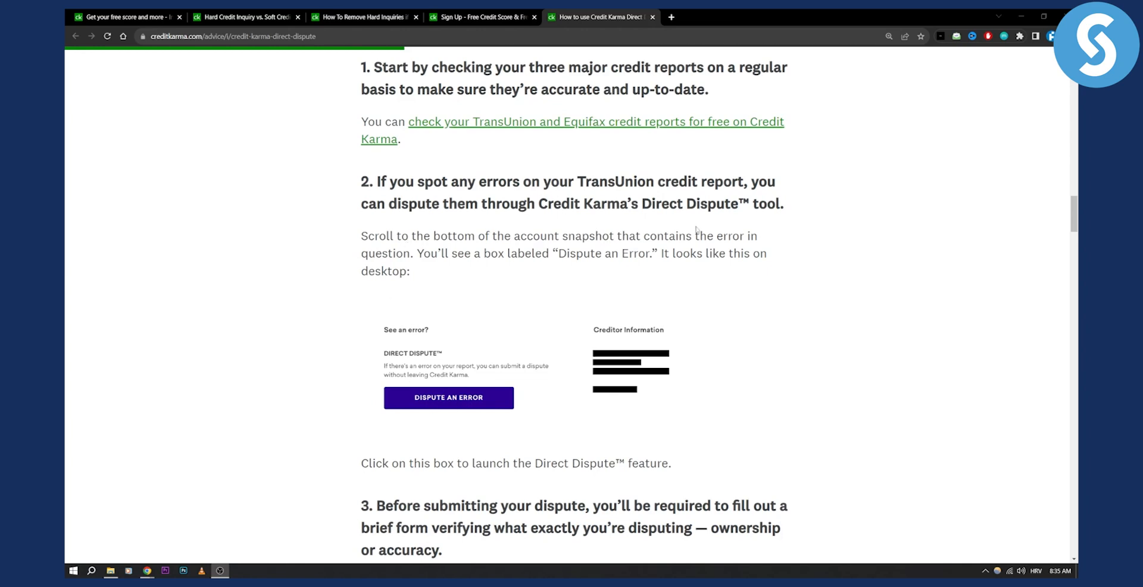
{"action": "mouse_move", "coordinate": [478, 267]}
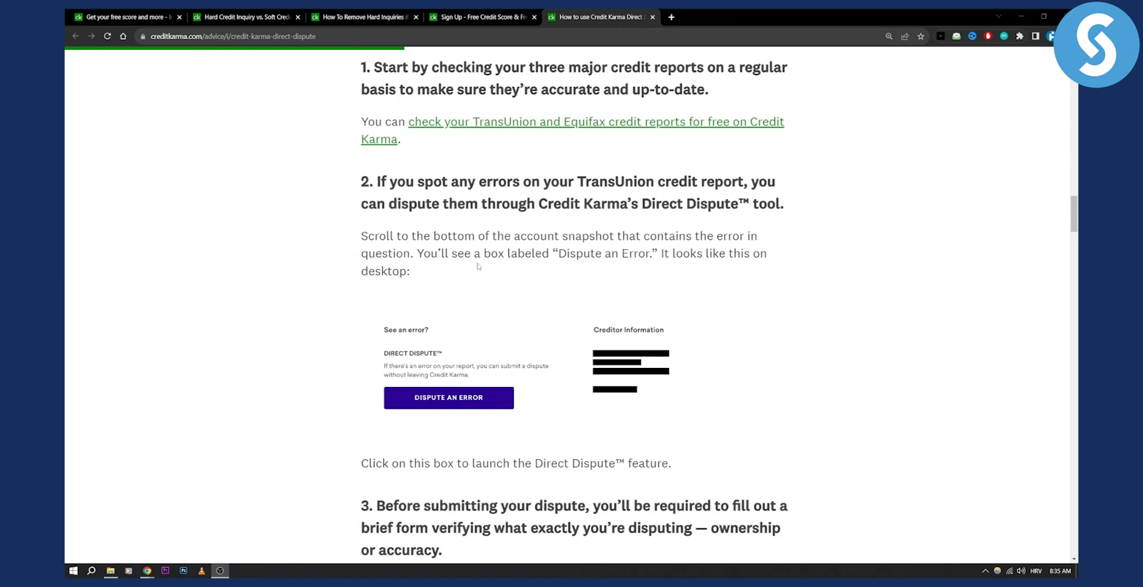
{"action": "mouse_move", "coordinate": [431, 331]}
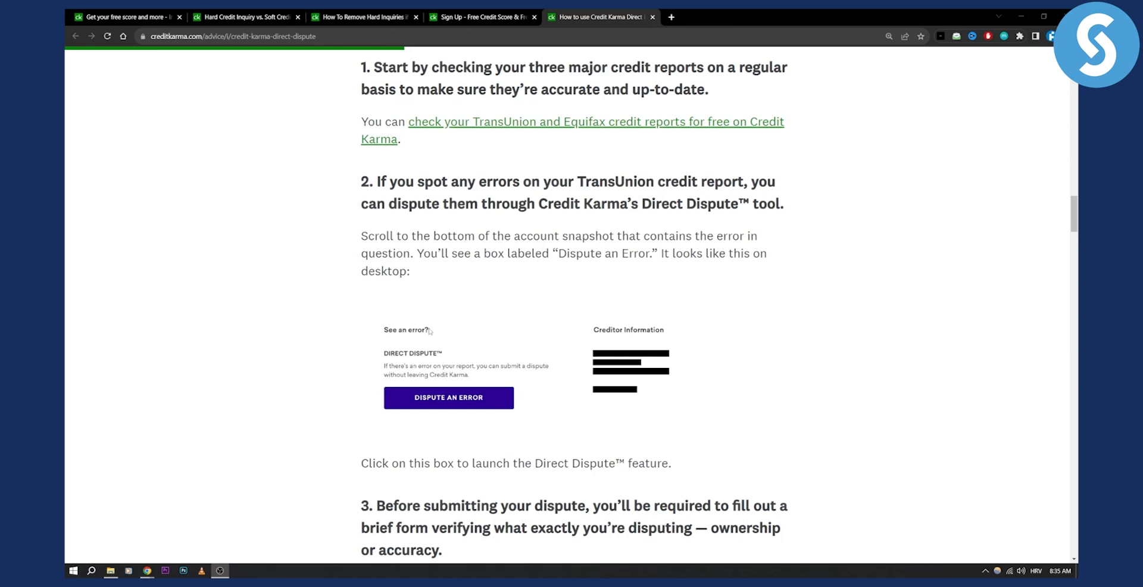
{"action": "mouse_move", "coordinate": [324, 361]}
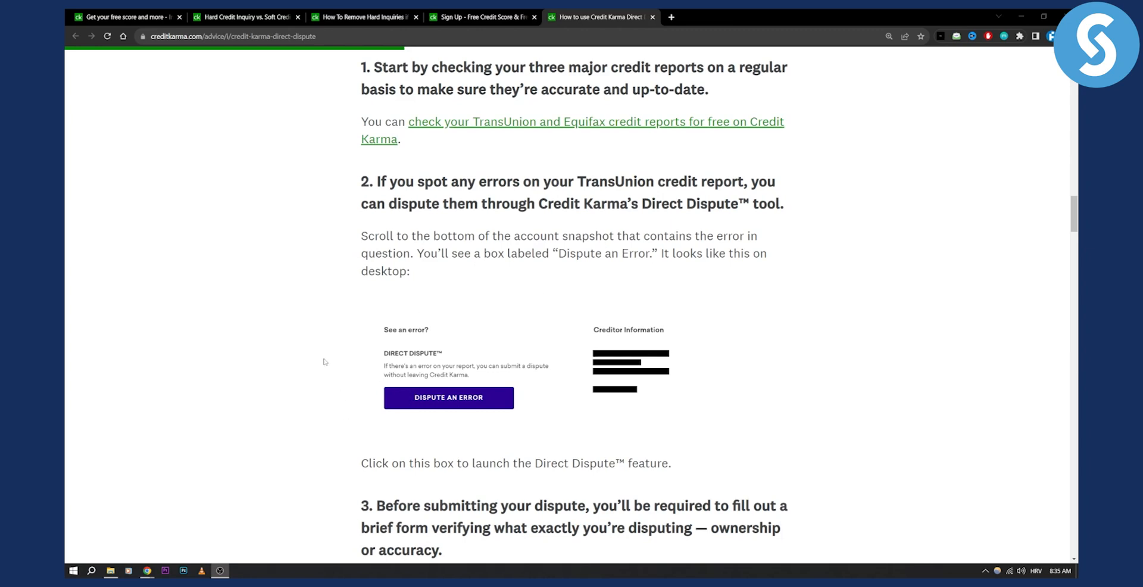
{"action": "scroll", "scroll_direction": "down", "scroll_amount": 3}
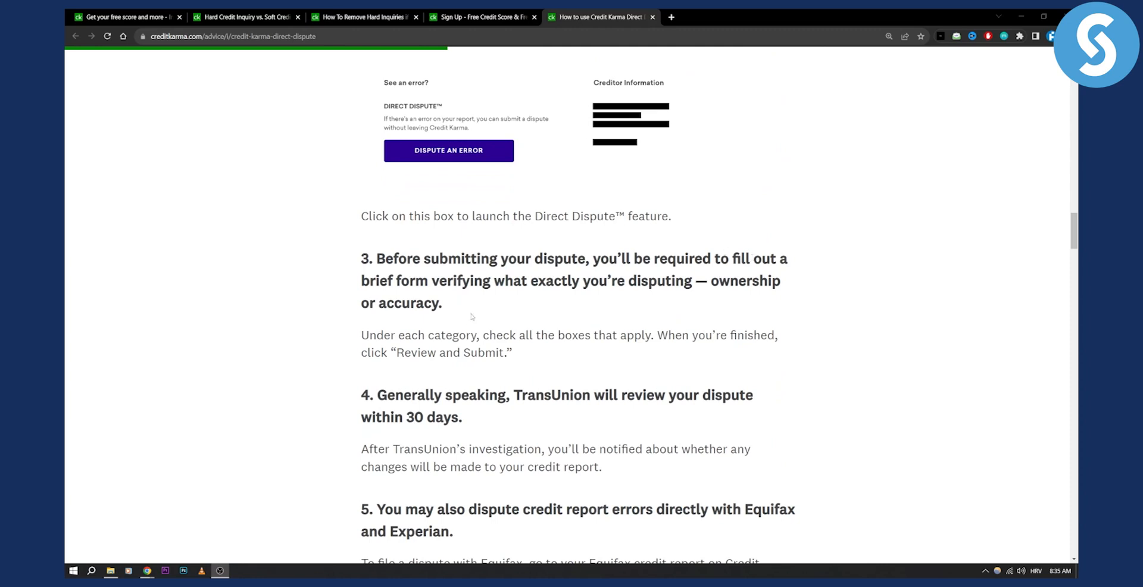
{"action": "mouse_move", "coordinate": [499, 297]}
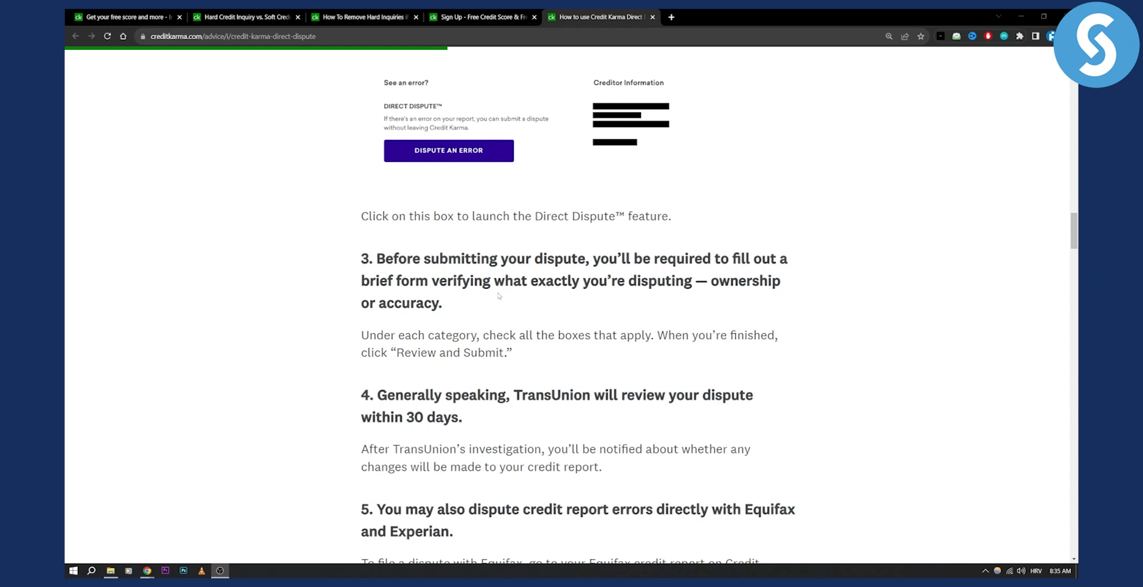
Scroll to step 5's Go to Equifax box and step 6 on delayed report changes.
{"action": "scroll", "scroll_direction": "down", "scroll_amount": 3}
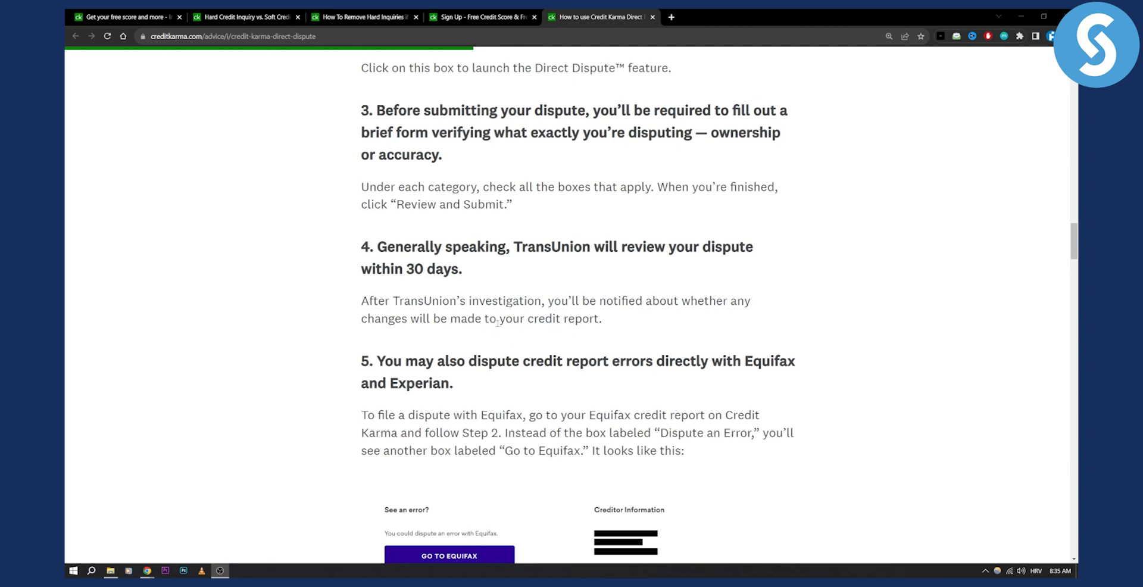
{"action": "scroll", "scroll_direction": "down", "scroll_amount": 3}
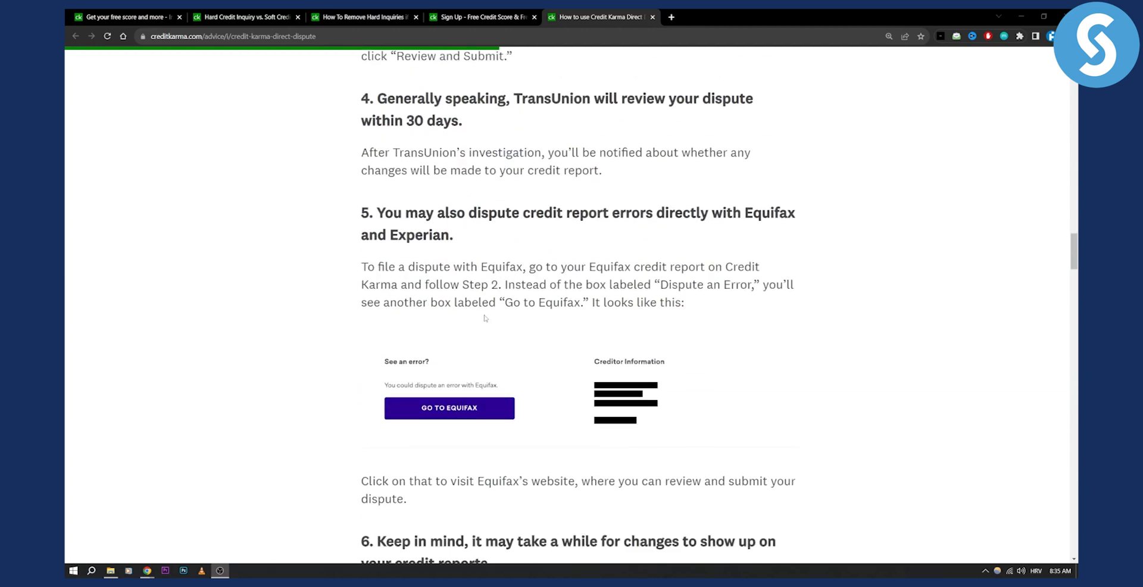
{"action": "mouse_move", "coordinate": [480, 400]}
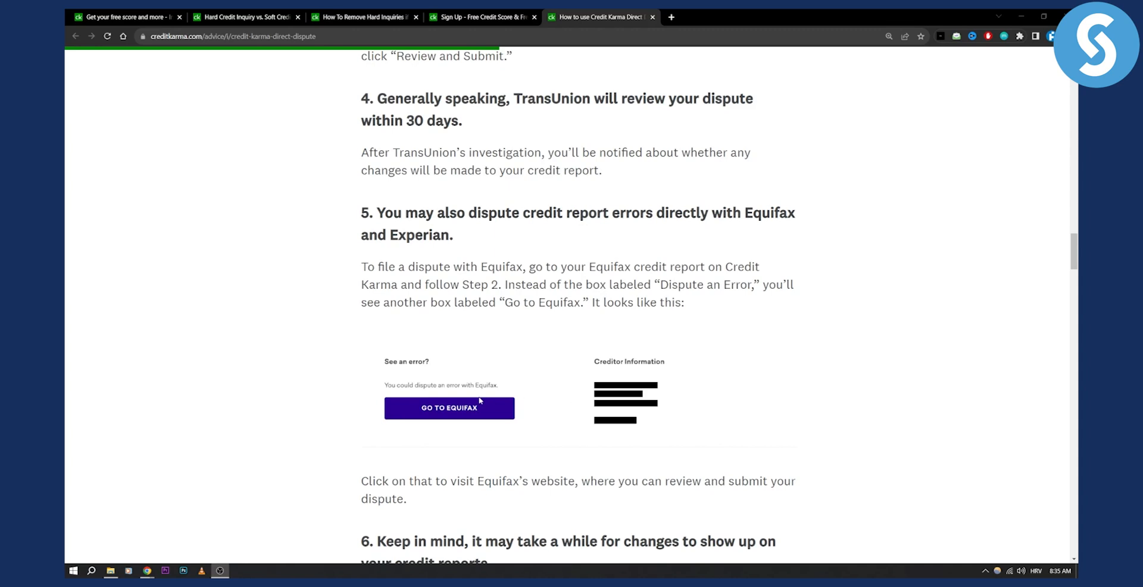
{"action": "mouse_move", "coordinate": [466, 311]}
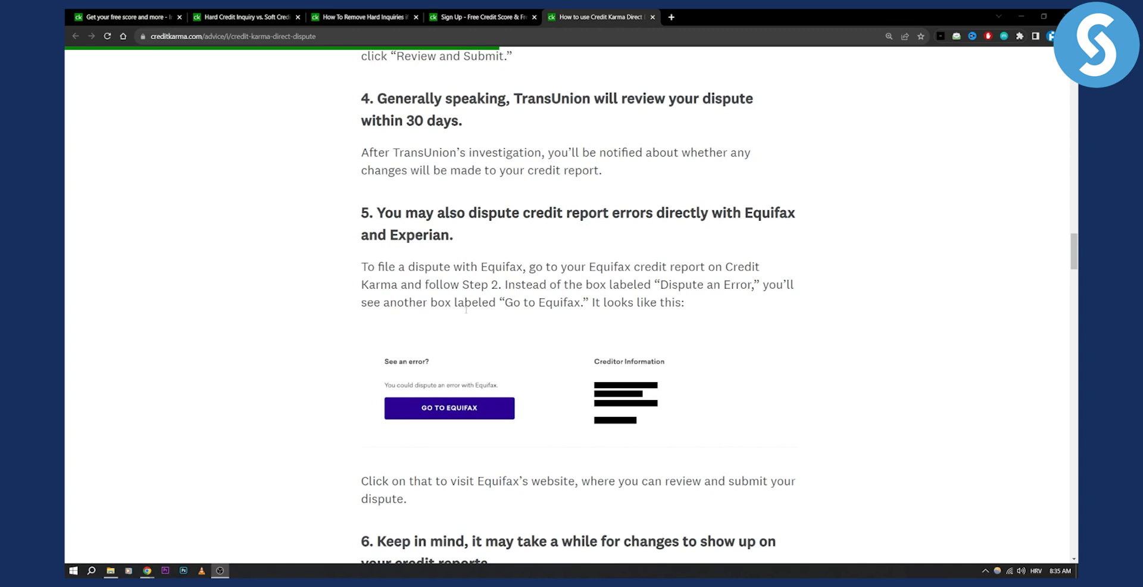
{"action": "scroll", "scroll_direction": "down", "scroll_amount": 3}
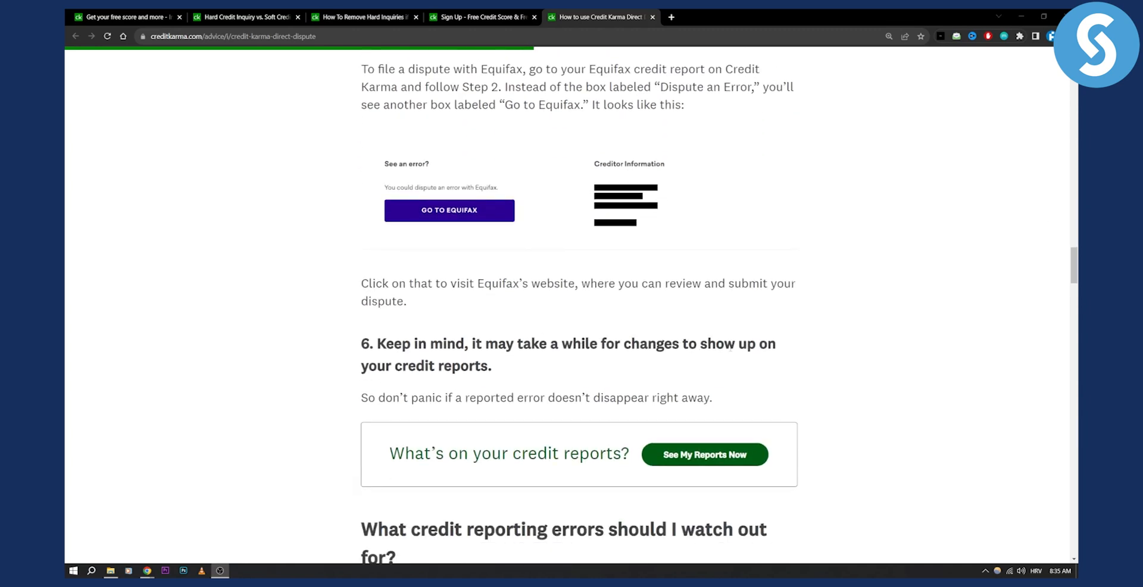
{"action": "mouse_move", "coordinate": [712, 362]}
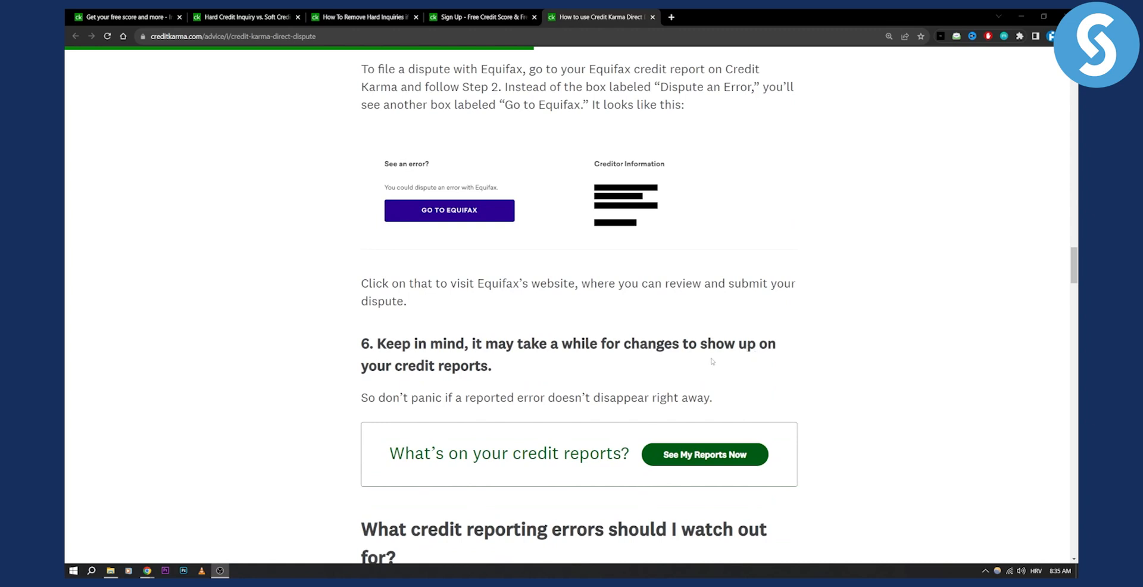